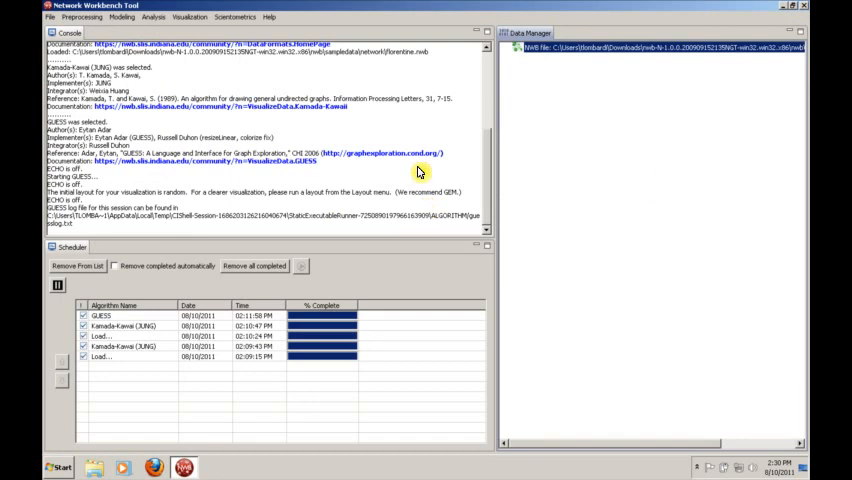
# - Bring up the Modeling list of network models to choose a random graph from
pyautogui.rightClick(570, 48)
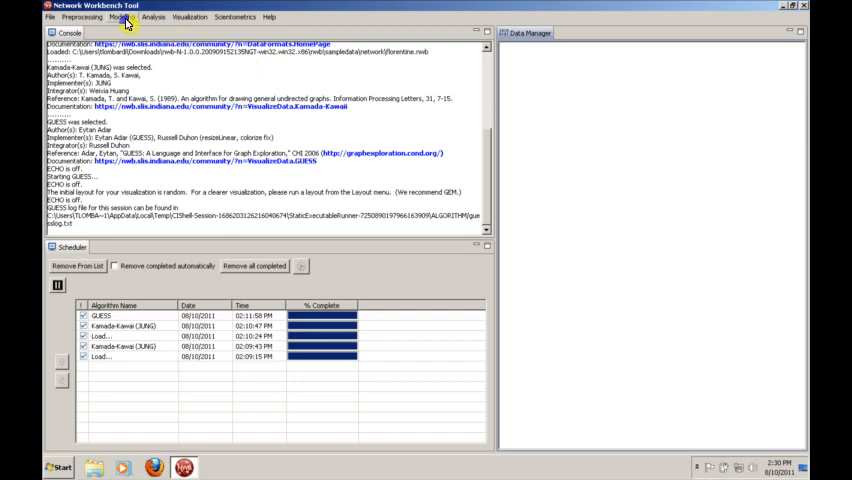
pyautogui.click(122, 16)
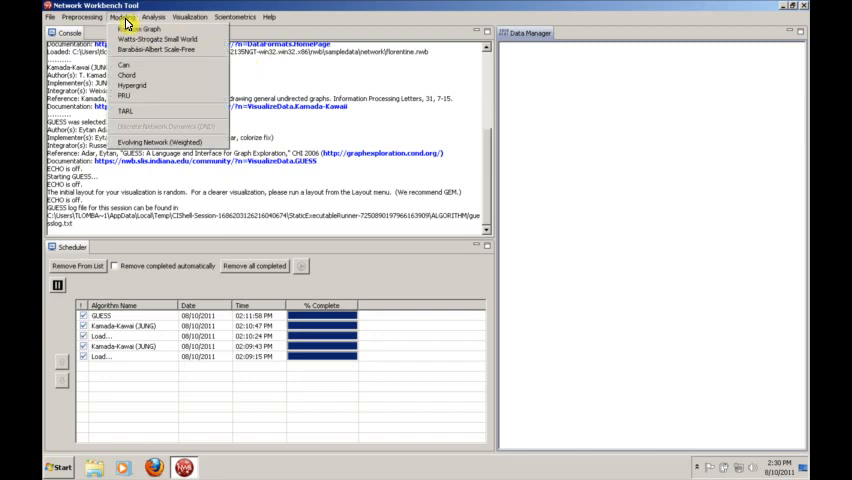
pyautogui.moveTo(126, 76)
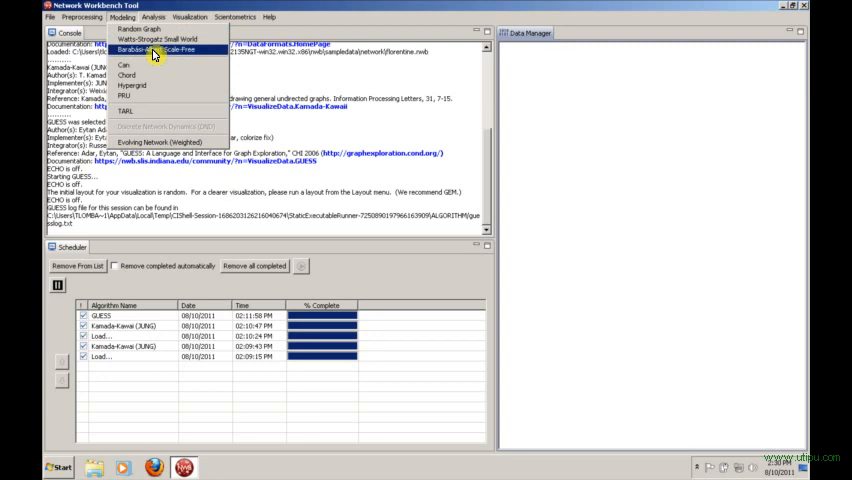
pyautogui.moveTo(144, 28)
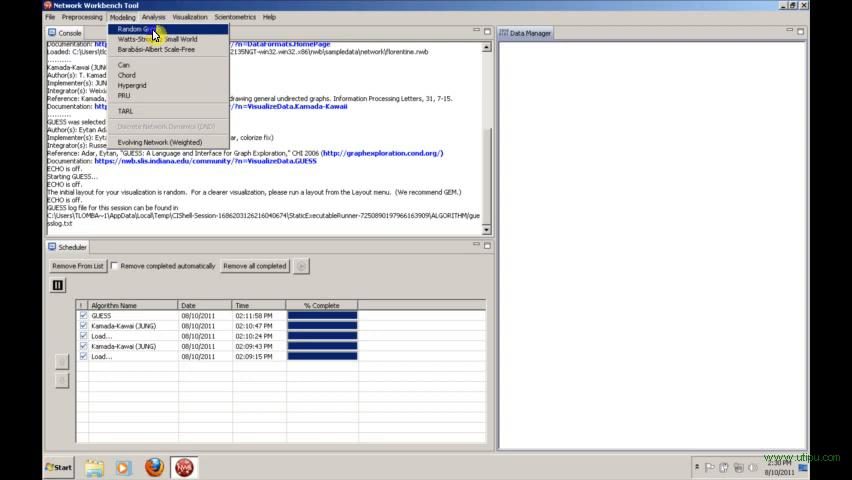
# - Generate a random graph with 25 nodes, keeping the other parameters at their defaults
pyautogui.click(136, 28)
pyautogui.write('2')
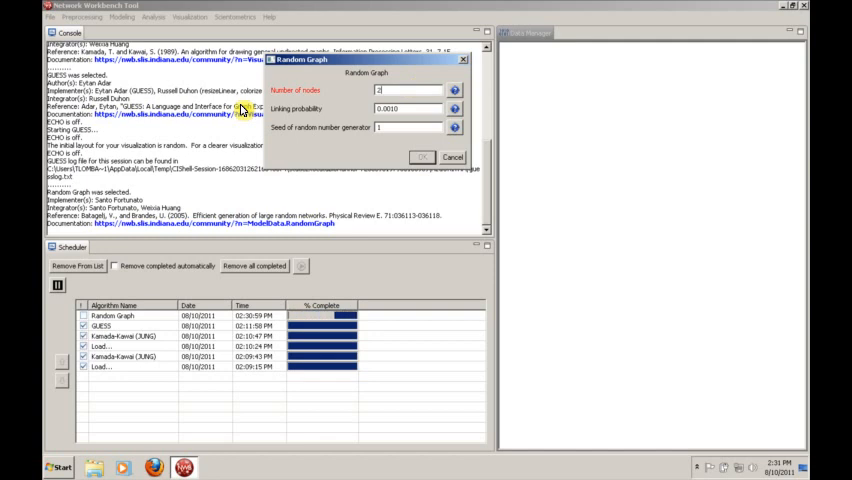
pyautogui.write('5')
pyautogui.click(408, 108)
pyautogui.write('0.2')
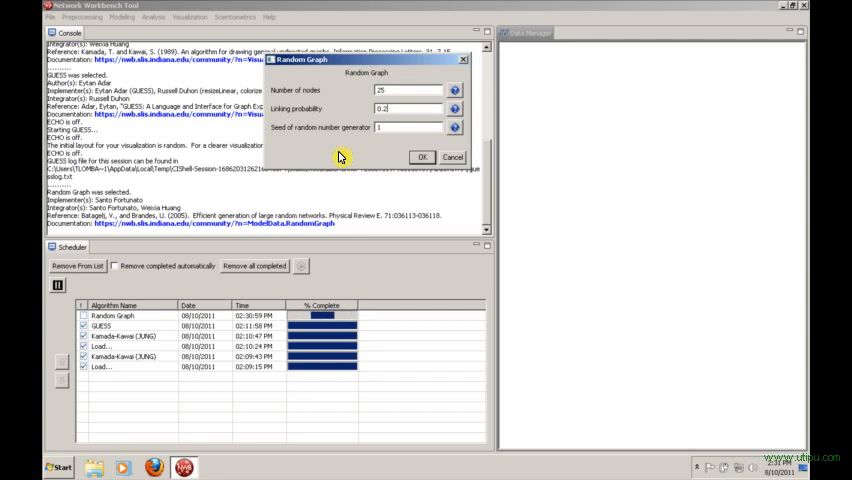
pyautogui.click(420, 156)
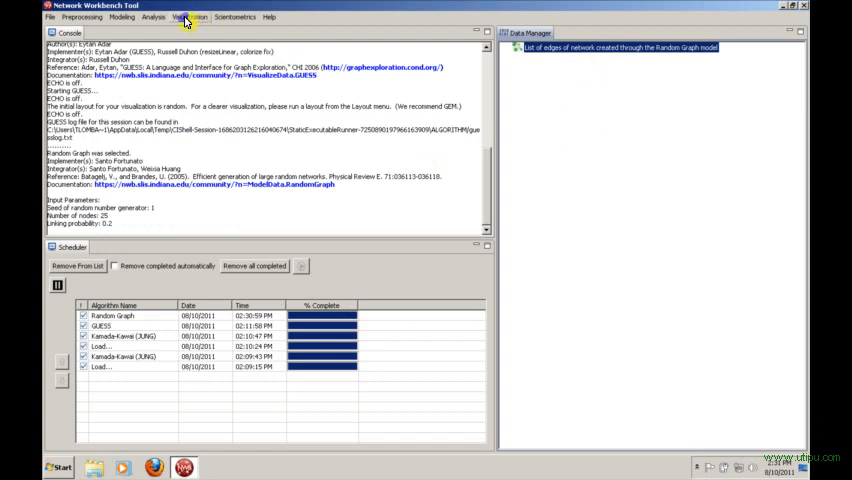
# - Draw the random graph with the Kamada-Kawai (JUNG) layout, then close the drawing
pyautogui.click(188, 16)
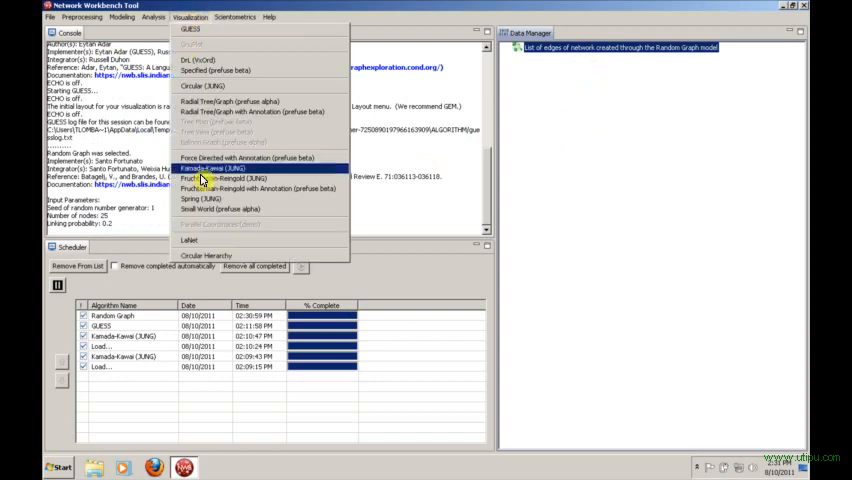
pyautogui.click(216, 168)
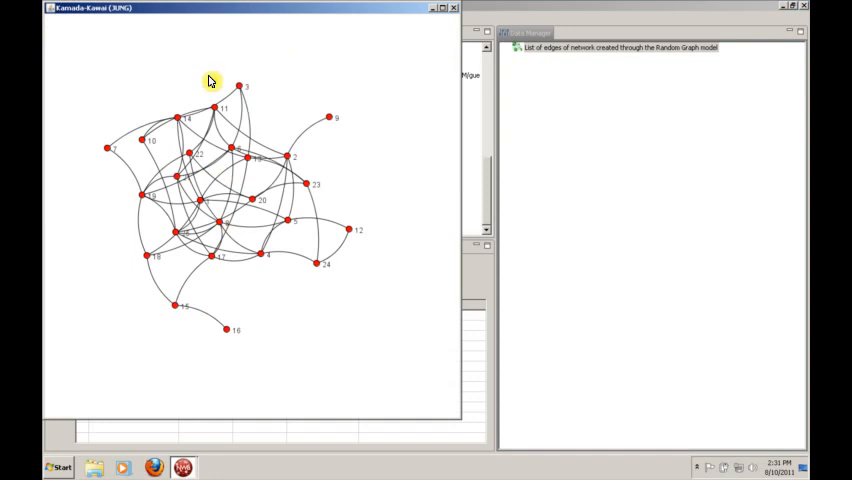
pyautogui.moveTo(256, 334)
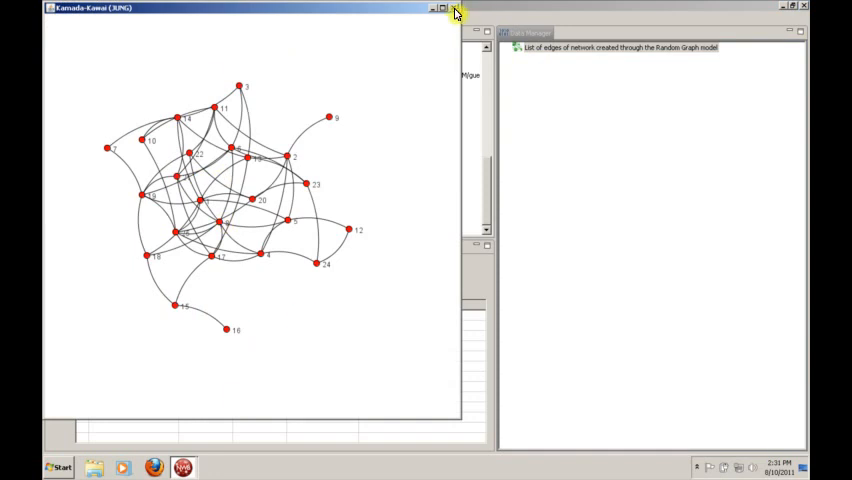
pyautogui.click(190, 16)
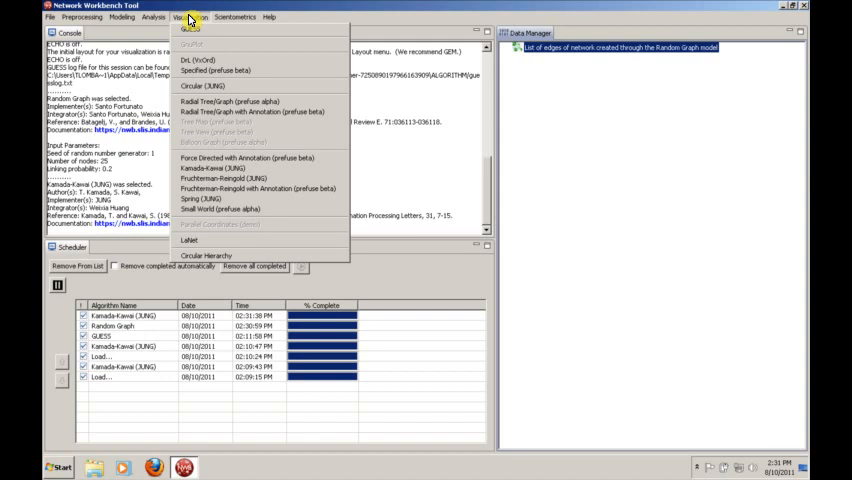
pyautogui.moveTo(210, 168)
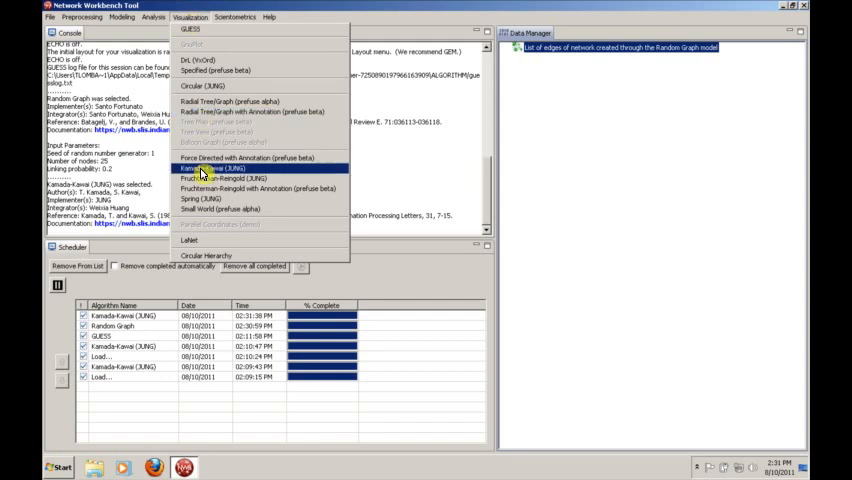
pyautogui.moveTo(244, 158)
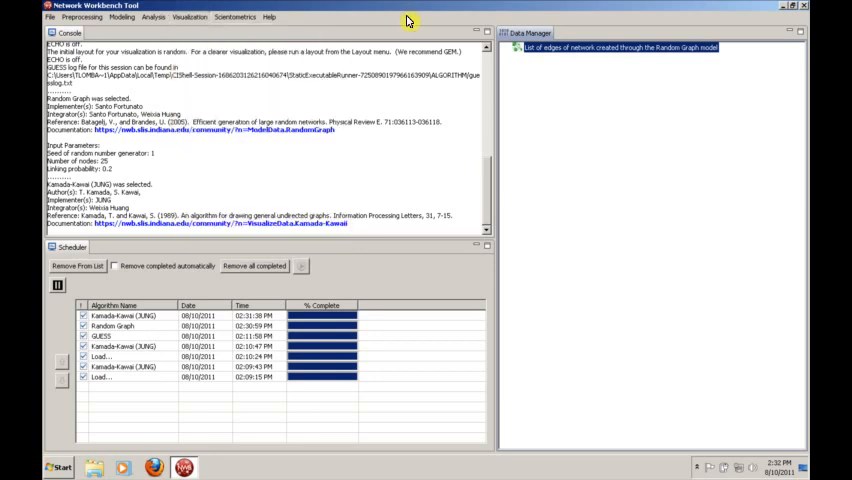
pyautogui.moveTo(532, 112)
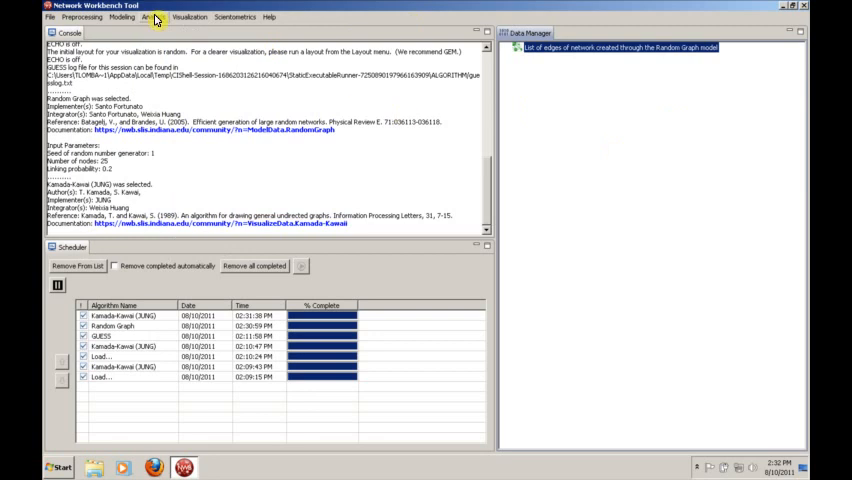
# - Run the Network Analysis Toolkit on the random graph for counts, degree, connectedness and density
pyautogui.click(148, 16)
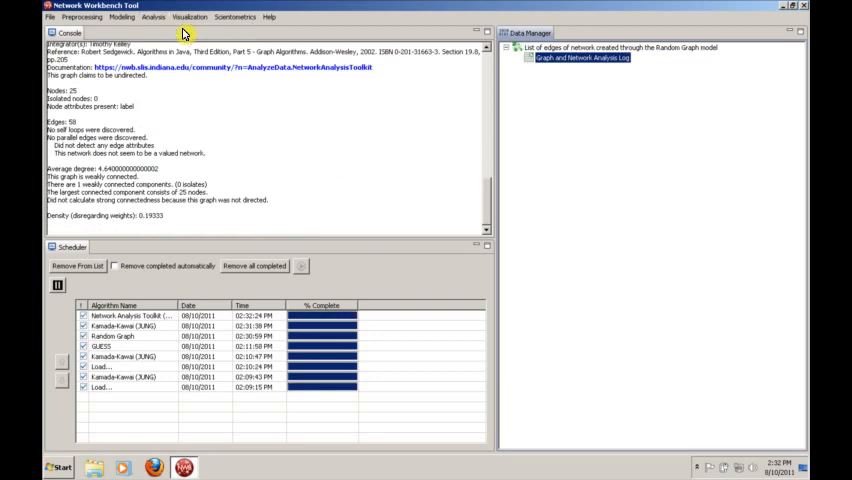
pyautogui.moveTo(396, 140)
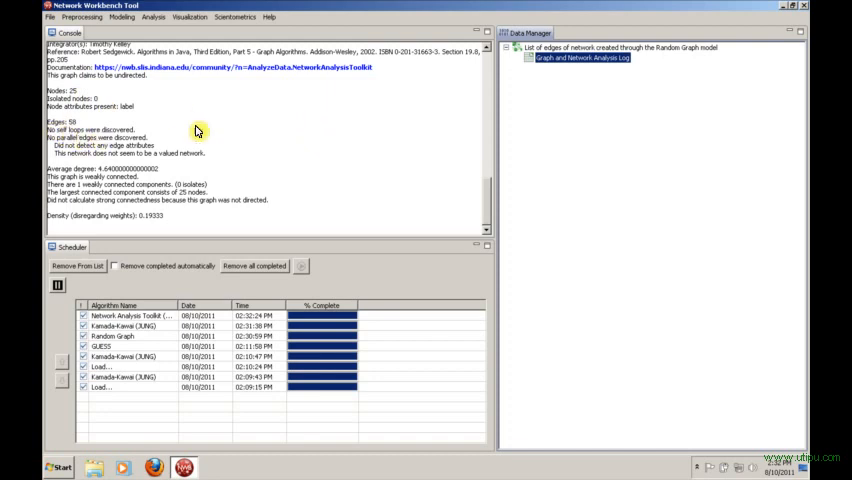
pyautogui.moveTo(244, 156)
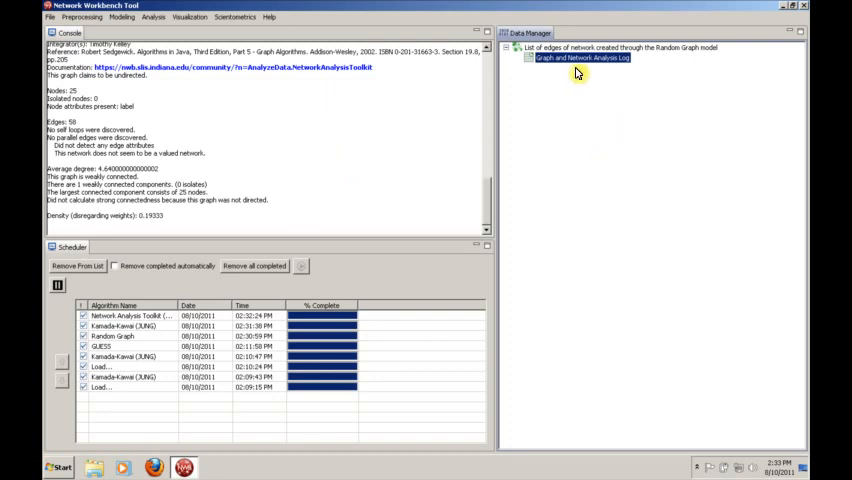
# - View the Graph and Network Analysis report as plain text externally, then reselect it in the workbench
pyautogui.rightClick(580, 56)
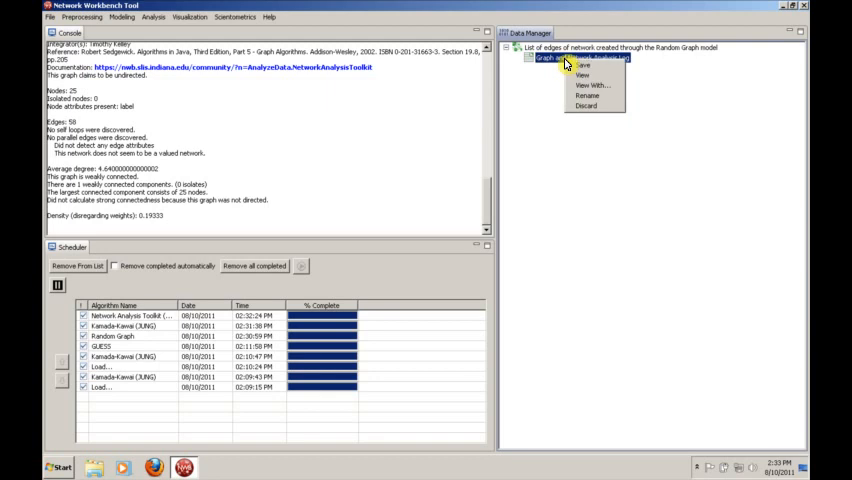
pyautogui.click(590, 84)
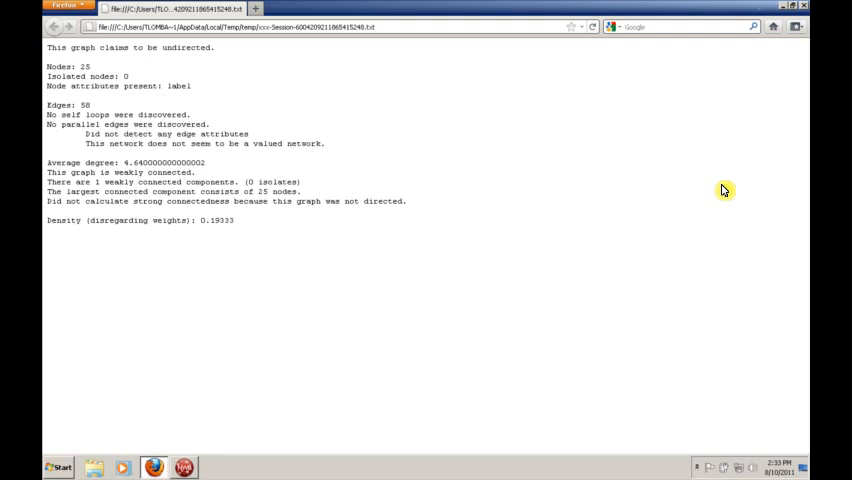
pyautogui.doubleClick(56, 164)
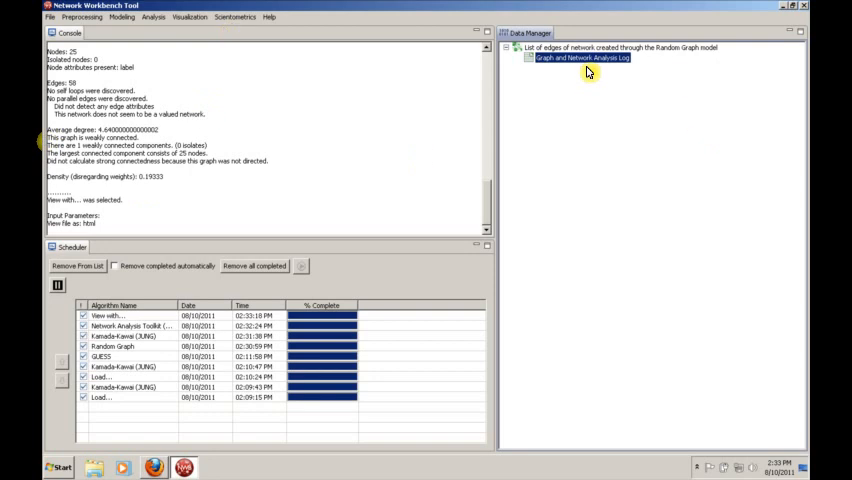
pyautogui.click(580, 56)
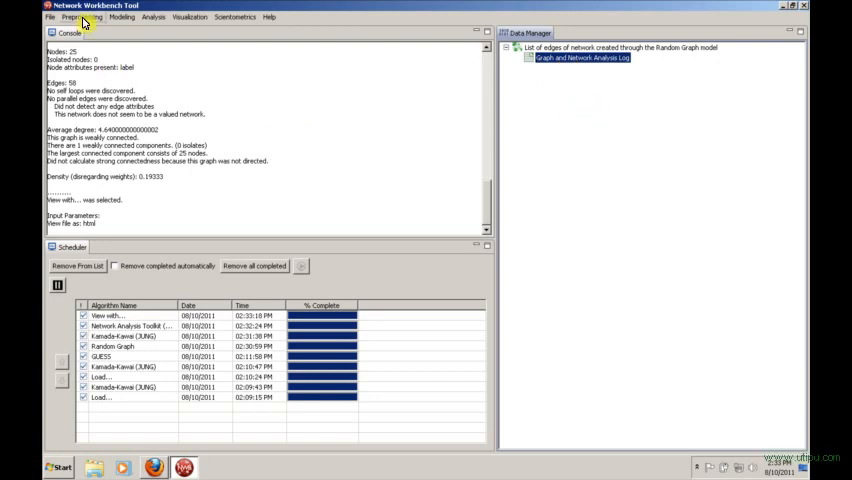
pyautogui.click(120, 16)
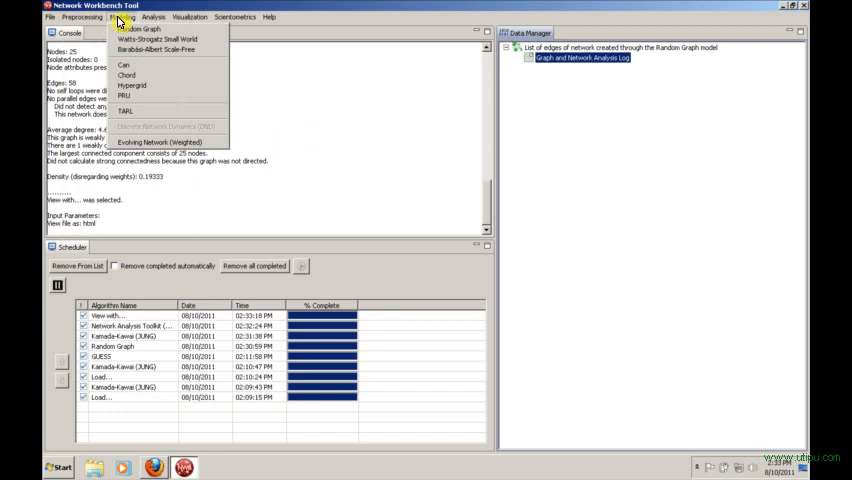
pyautogui.click(76, 16)
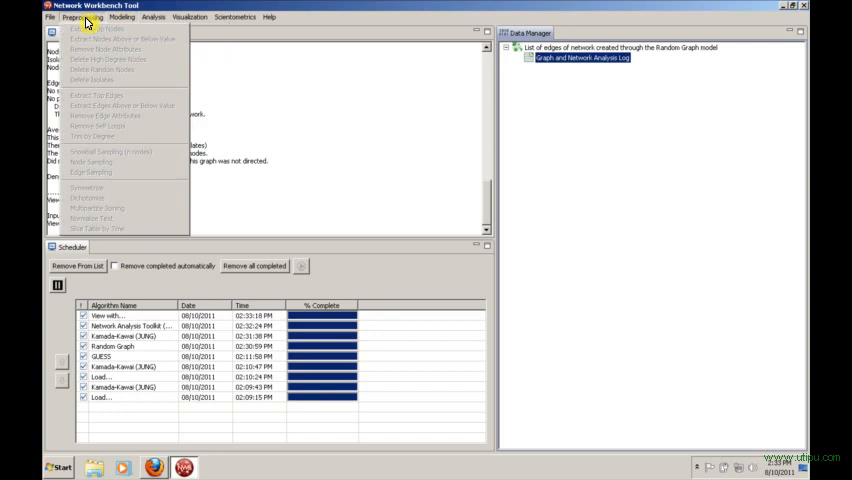
pyautogui.click(188, 16)
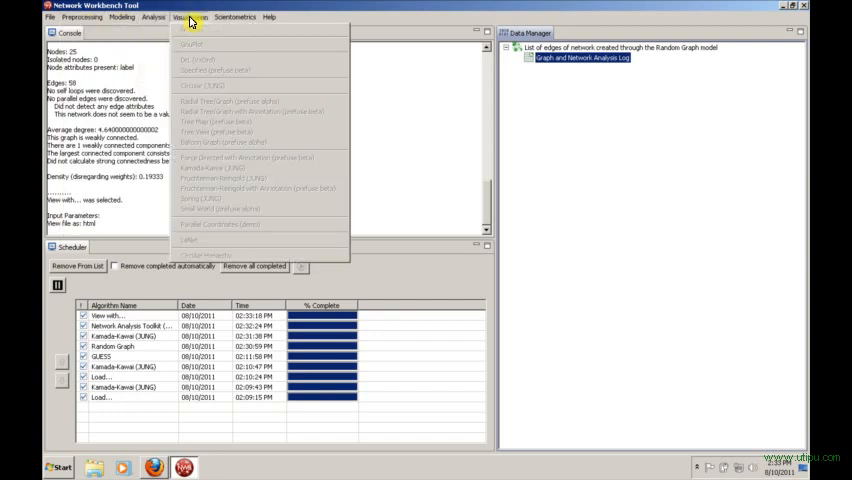
pyautogui.moveTo(564, 42)
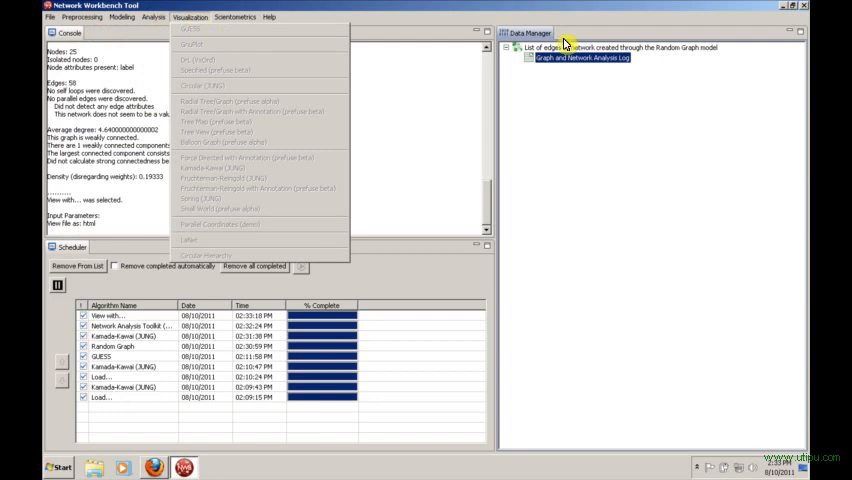
pyautogui.click(570, 56)
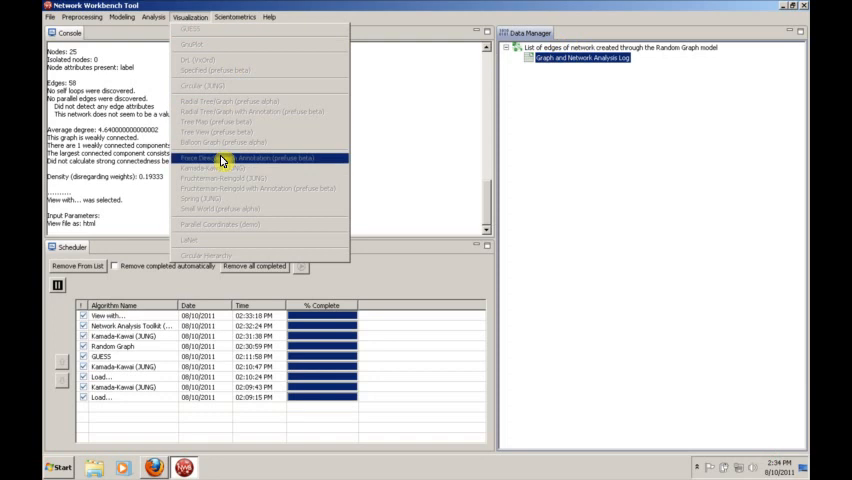
pyautogui.moveTo(352, 56)
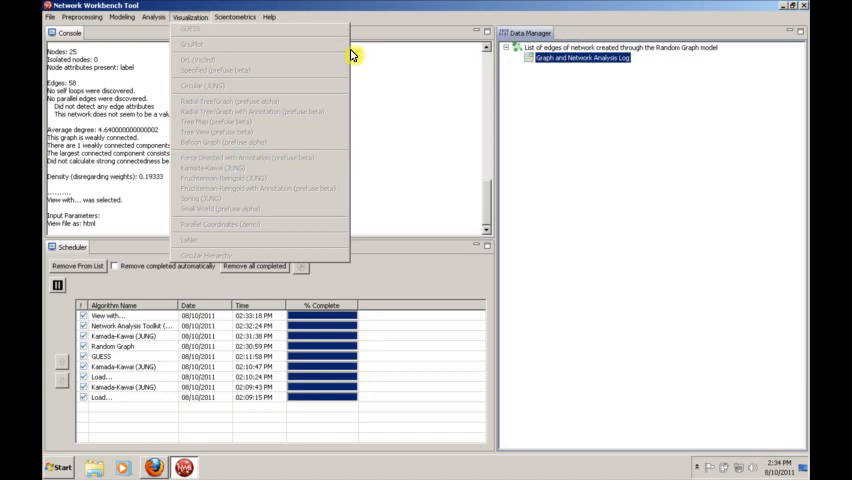
pyautogui.moveTo(616, 36)
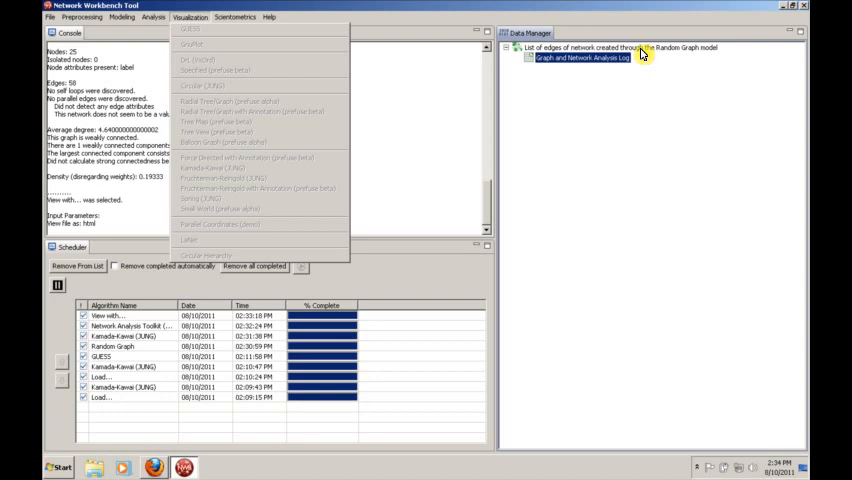
pyautogui.click(620, 48)
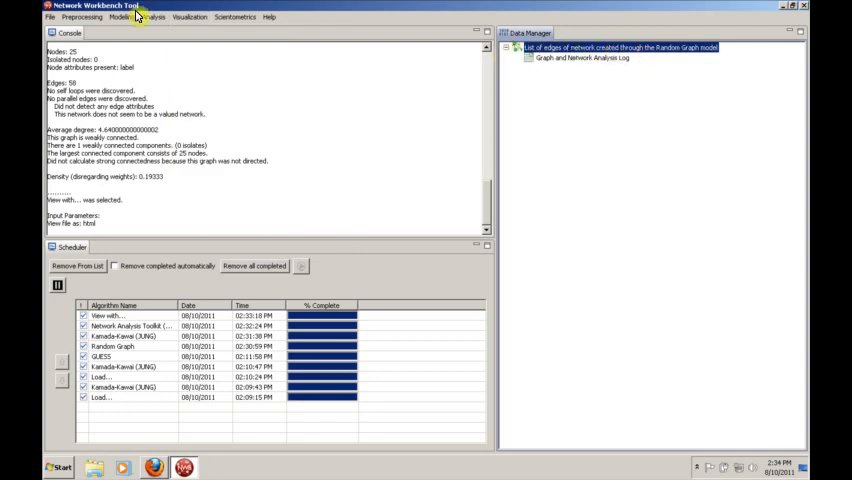
pyautogui.click(188, 16)
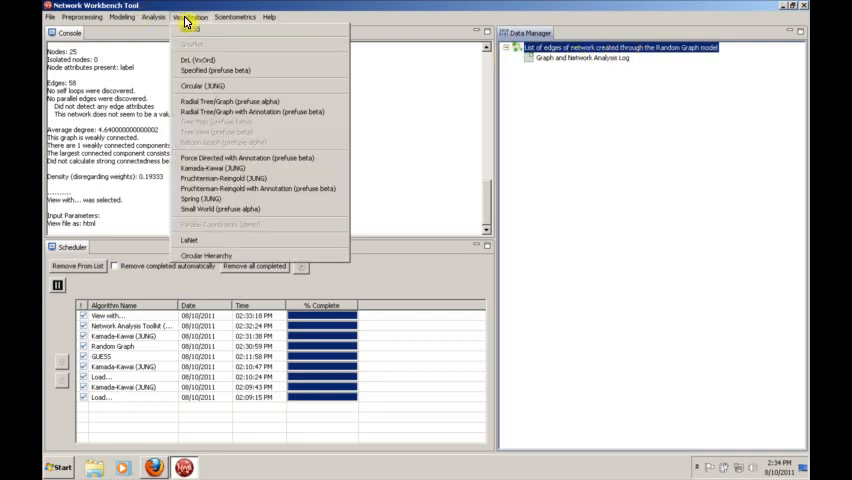
pyautogui.click(80, 16)
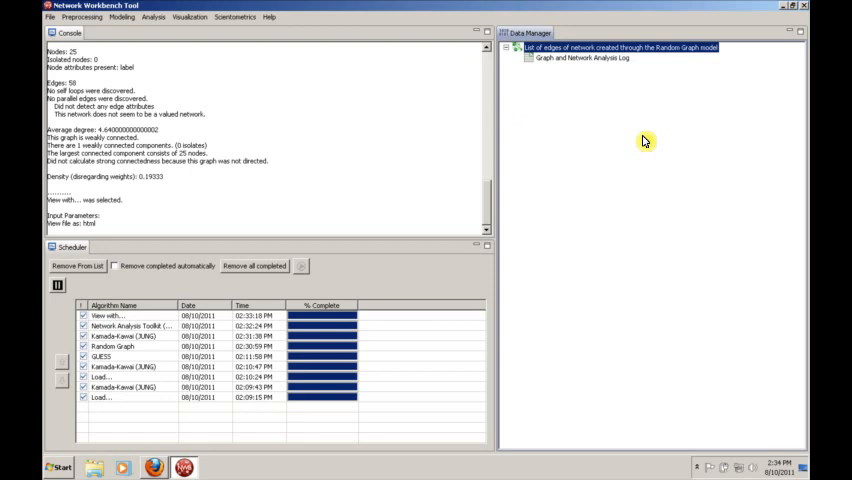
pyautogui.click(580, 56)
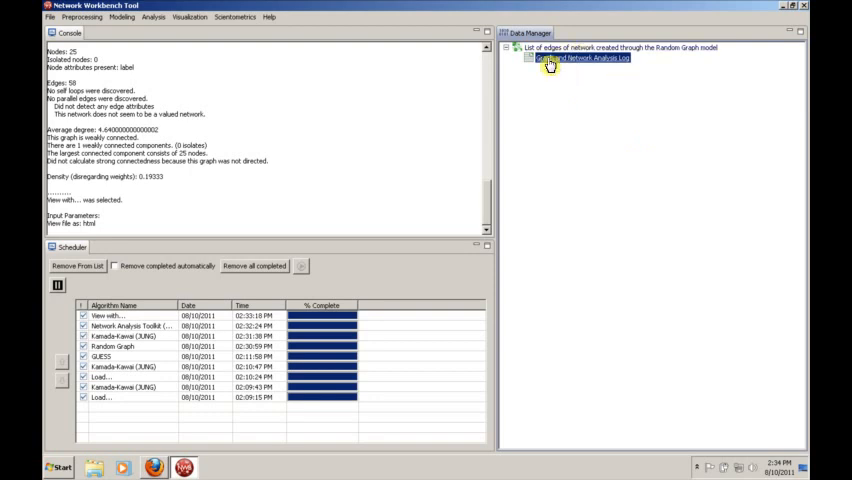
pyautogui.click(152, 16)
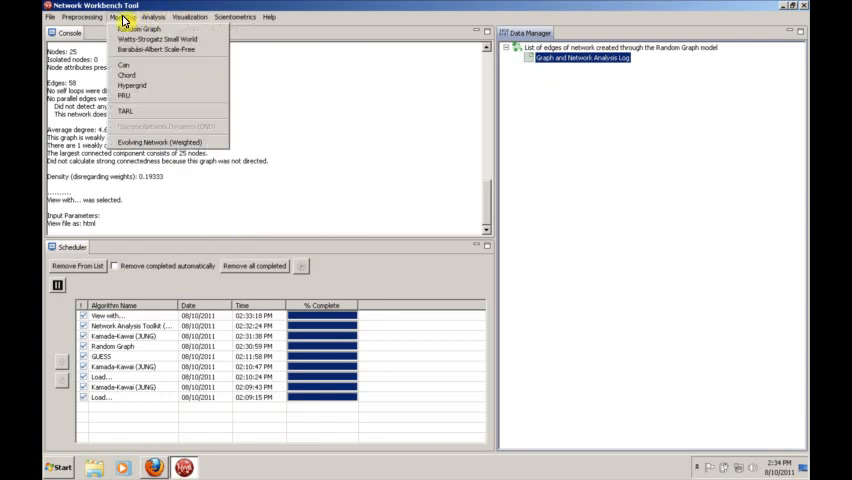
pyautogui.click(80, 16)
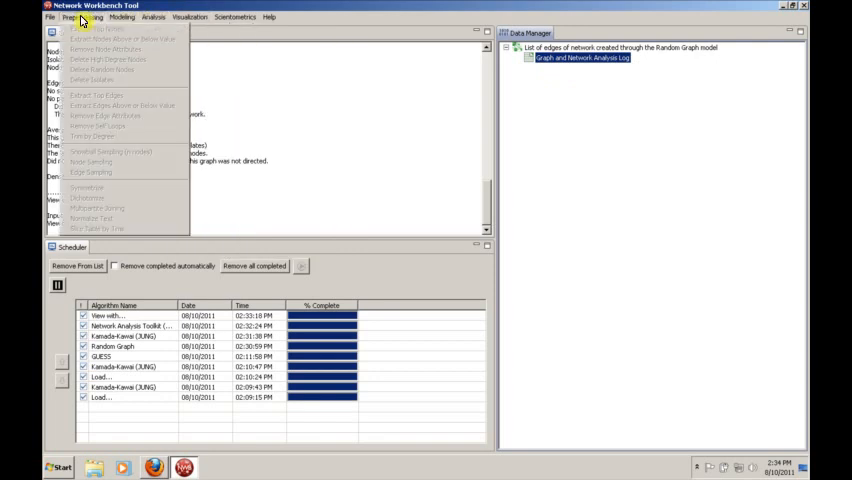
pyautogui.click(268, 16)
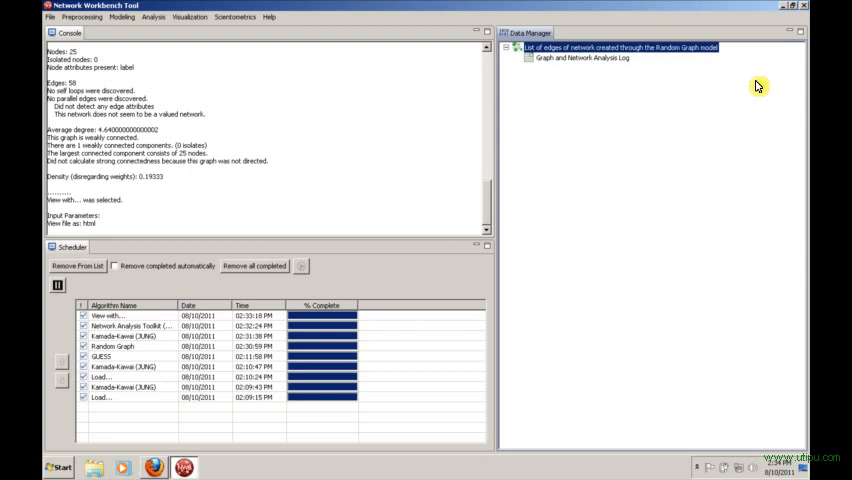
pyautogui.moveTo(392, 96)
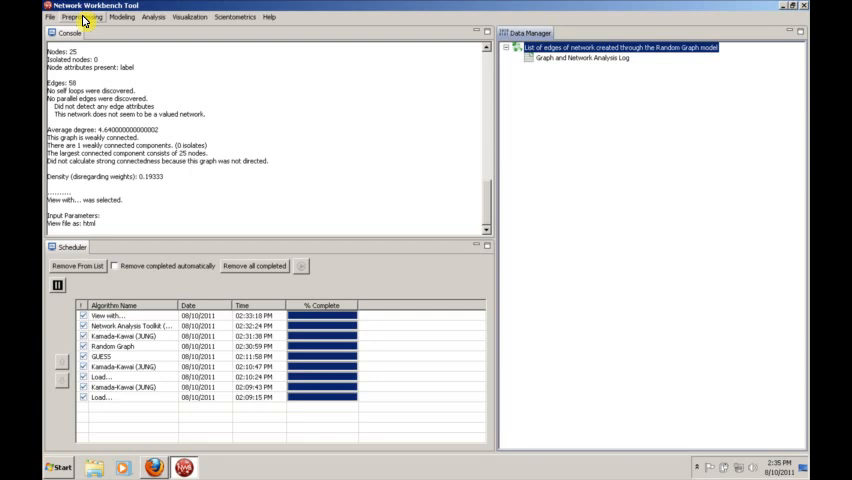
# - Delete random nodes from the random graph, keeping the default node count
pyautogui.click(76, 16)
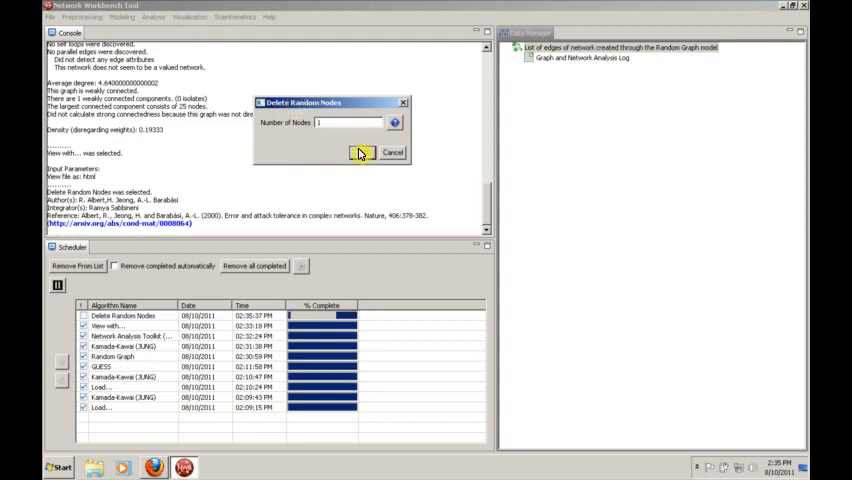
pyautogui.click(362, 152)
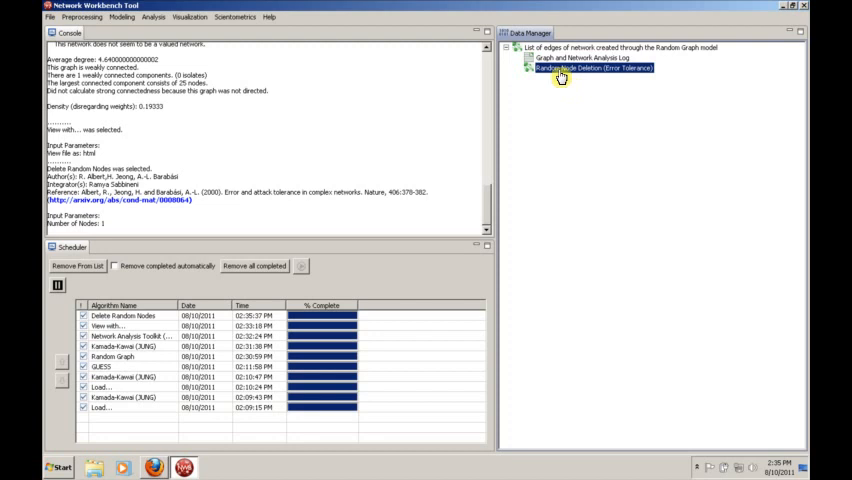
pyautogui.moveTo(552, 118)
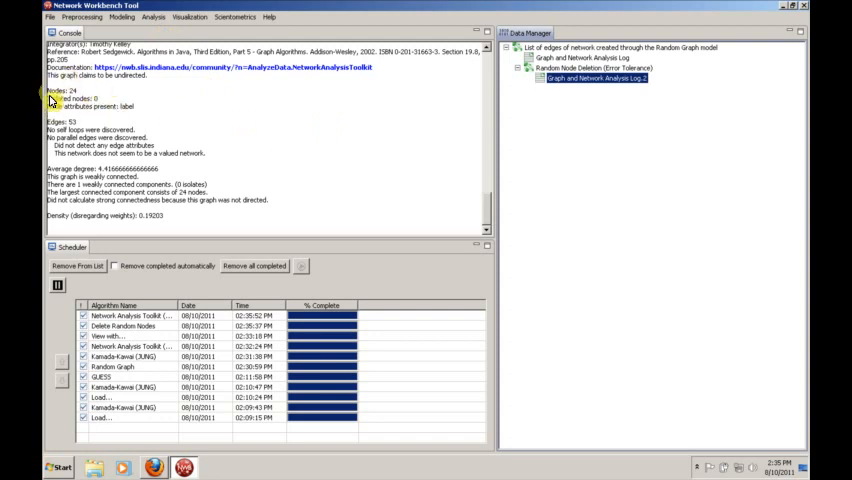
pyautogui.moveTo(88, 186)
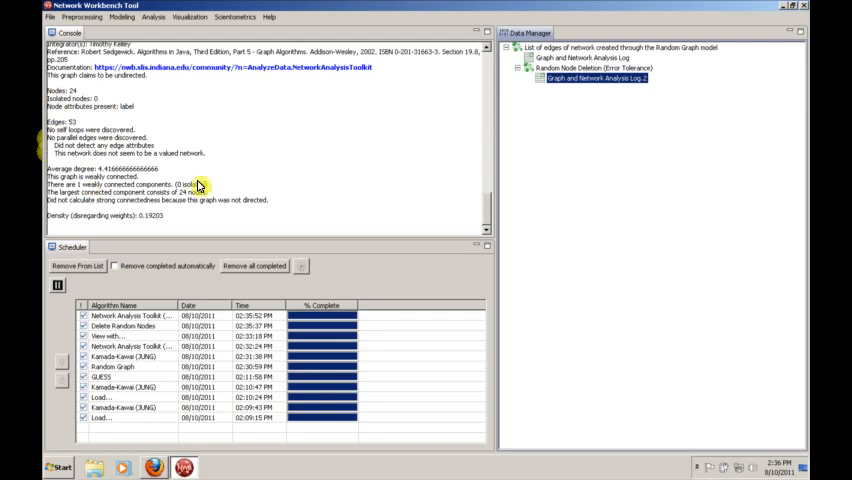
pyautogui.moveTo(270, 160)
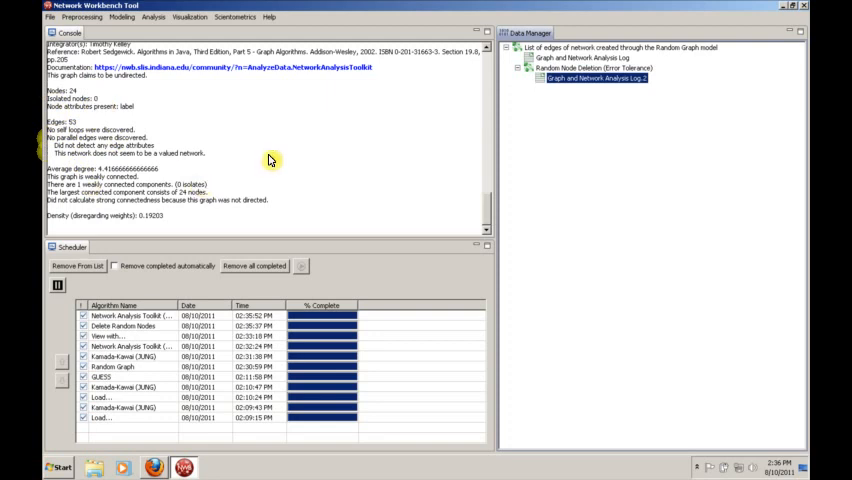
pyautogui.moveTo(148, 144)
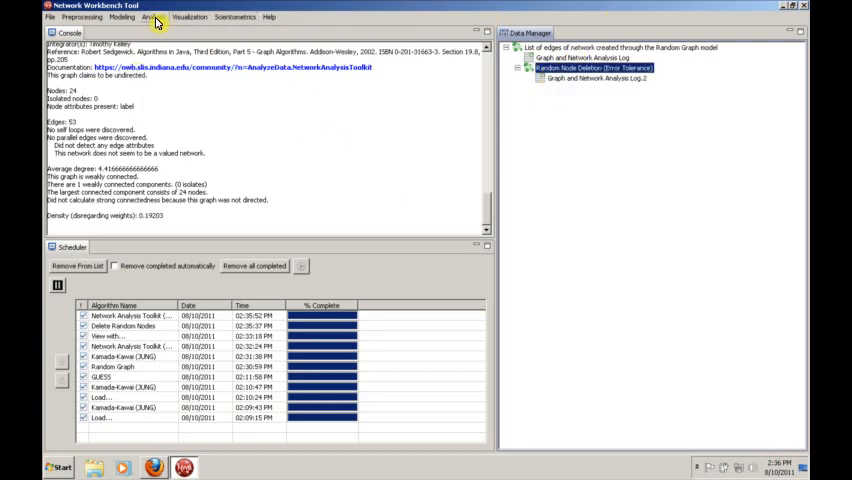
# - Compute the node-deleted network's diameter and its average shortest path (about 2.26)
pyautogui.click(152, 16)
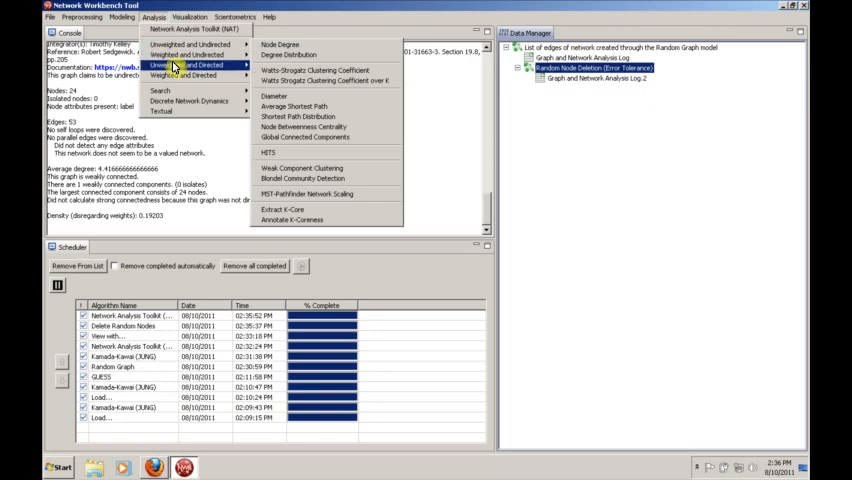
pyautogui.moveTo(188, 44)
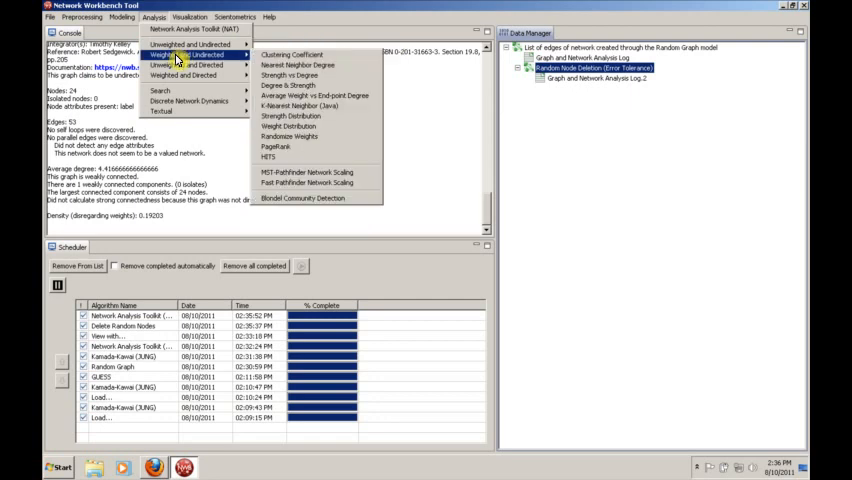
pyautogui.moveTo(180, 64)
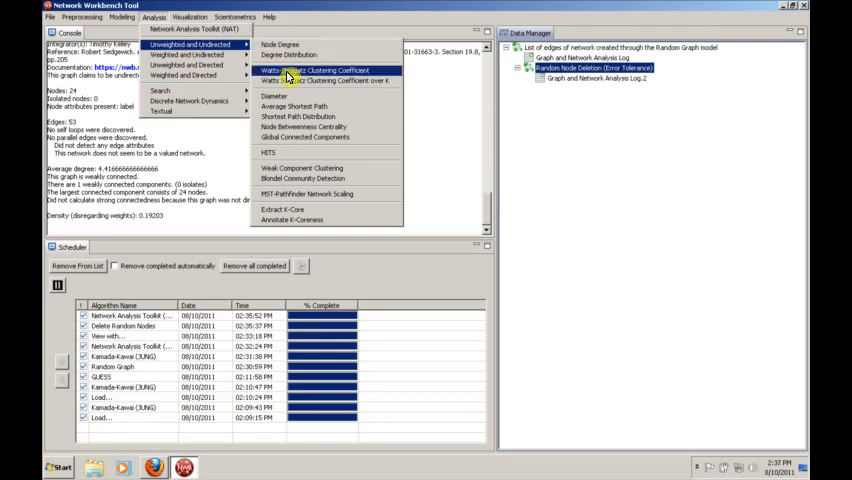
pyautogui.moveTo(276, 96)
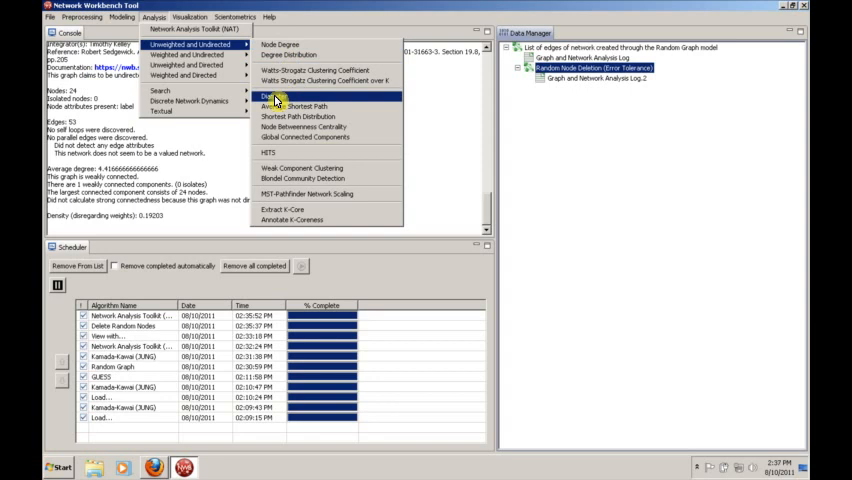
pyautogui.click(272, 96)
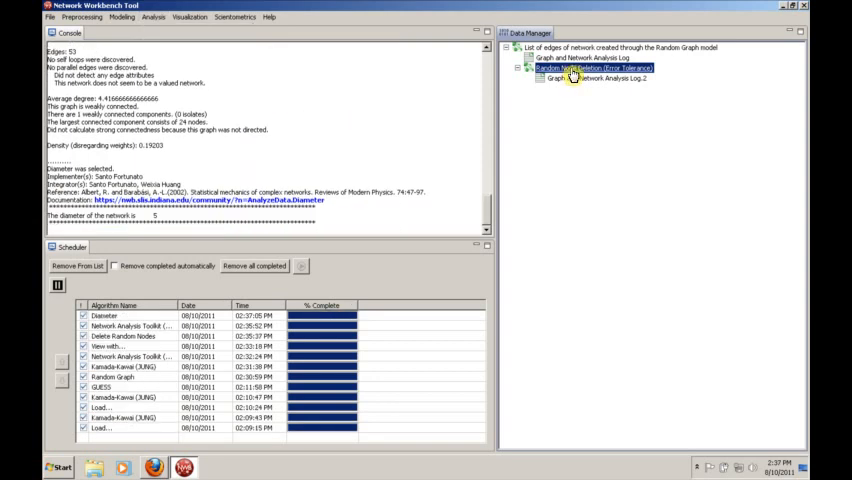
pyautogui.click(152, 16)
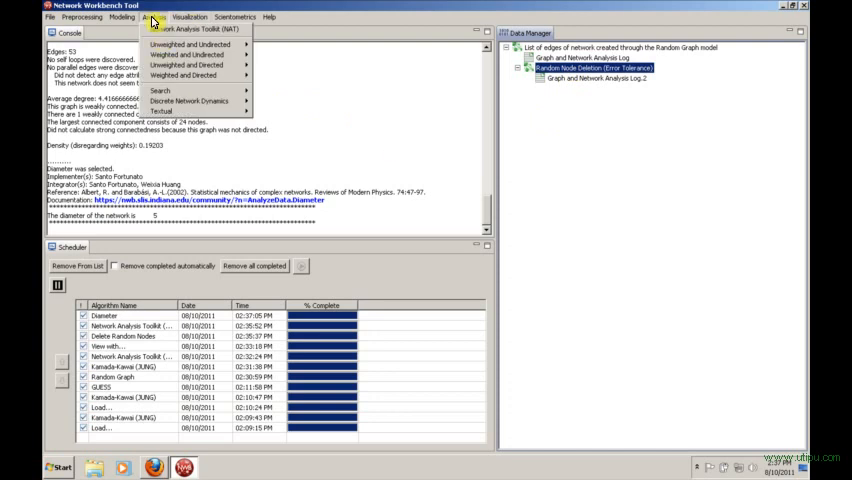
pyautogui.moveTo(190, 44)
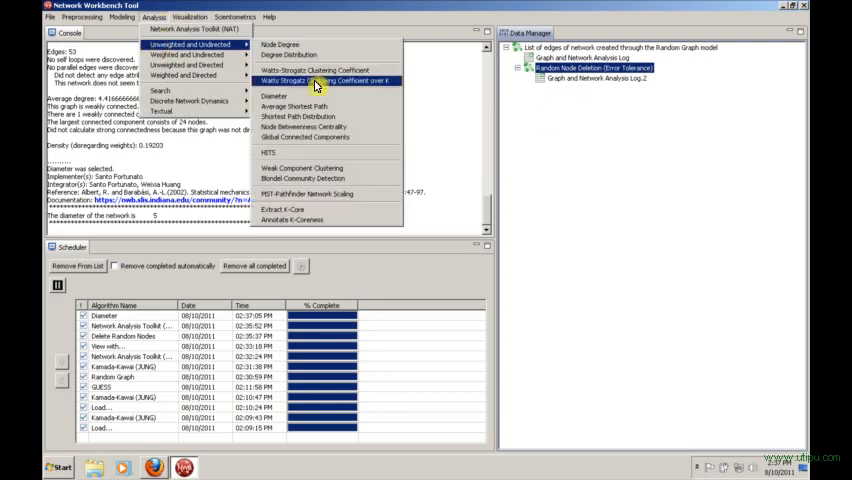
pyautogui.moveTo(292, 106)
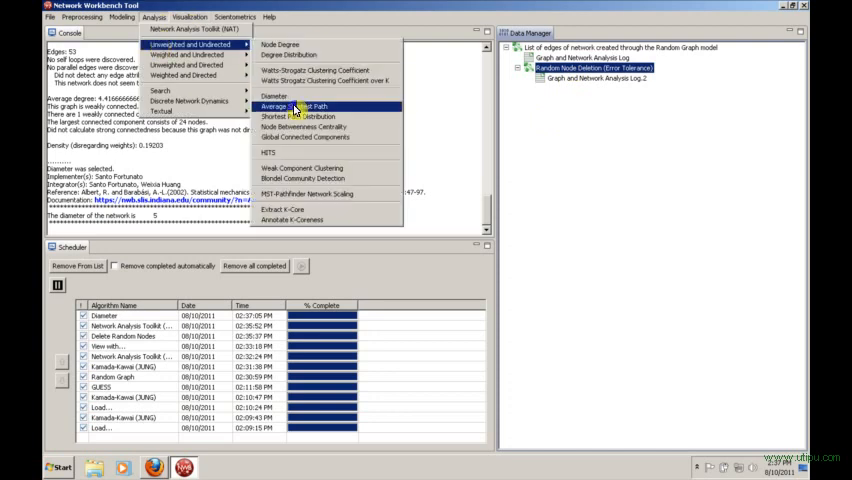
pyautogui.click(292, 104)
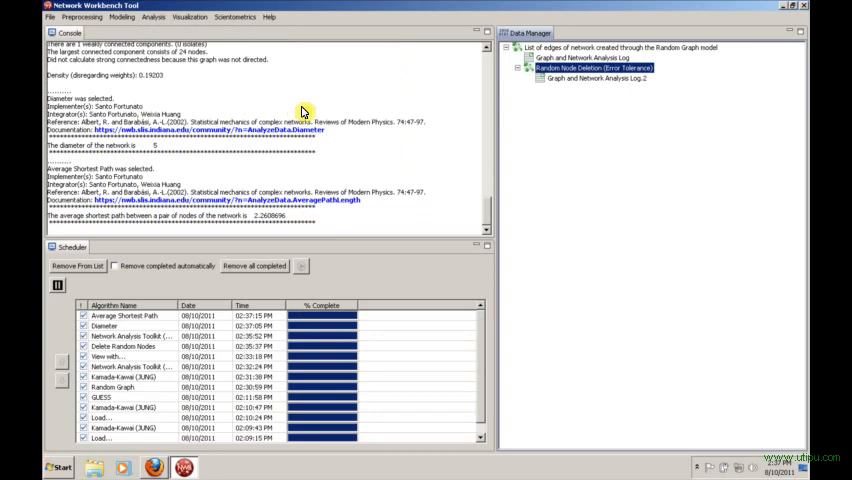
pyautogui.moveTo(418, 158)
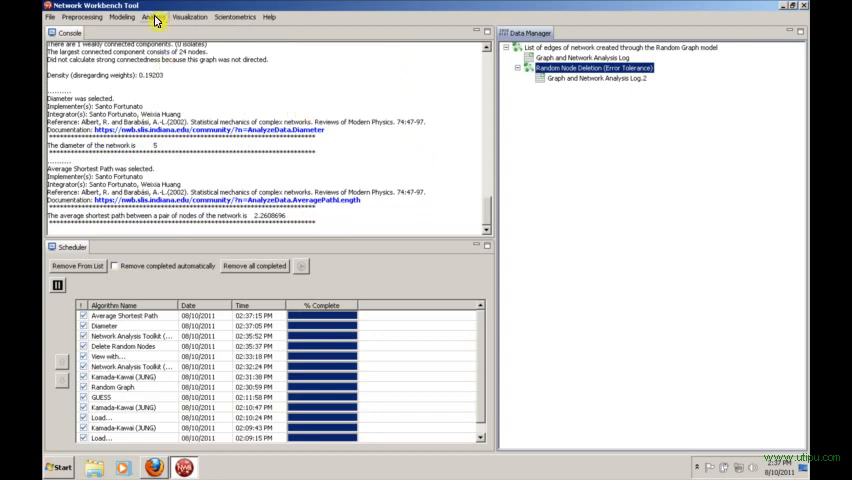
pyautogui.click(154, 16)
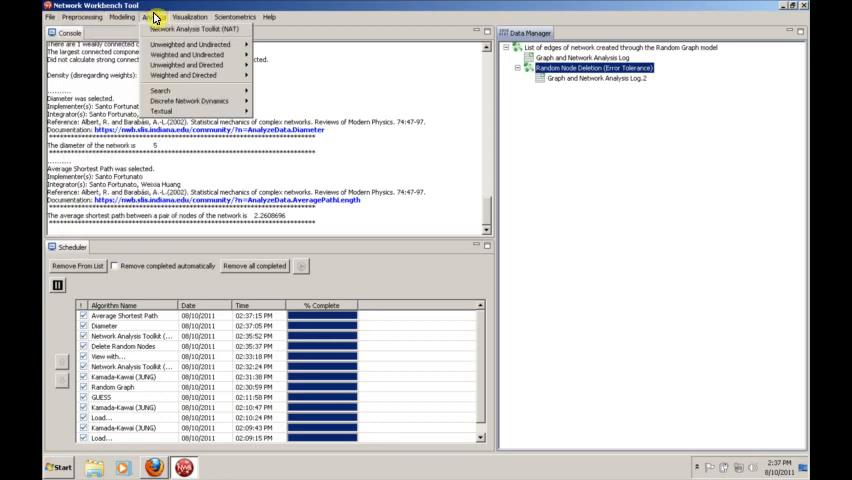
pyautogui.moveTo(190, 44)
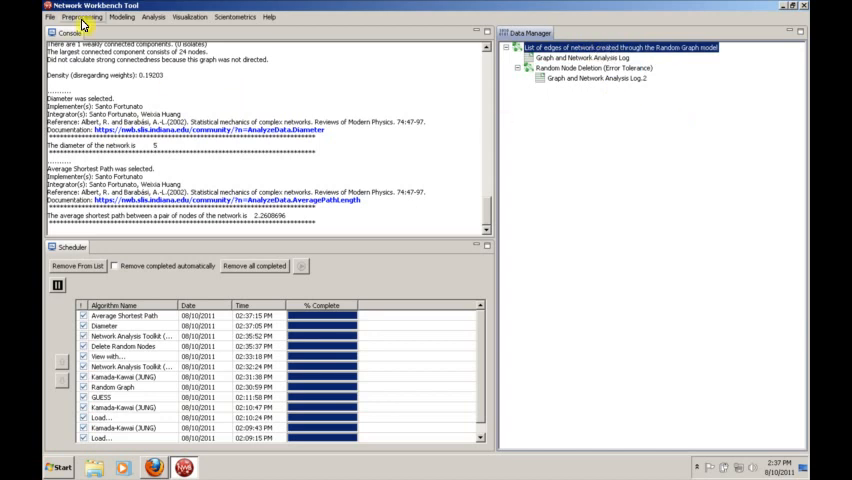
# - Delete the highest-degree nodes from the network, keeping the default node count
pyautogui.click(80, 16)
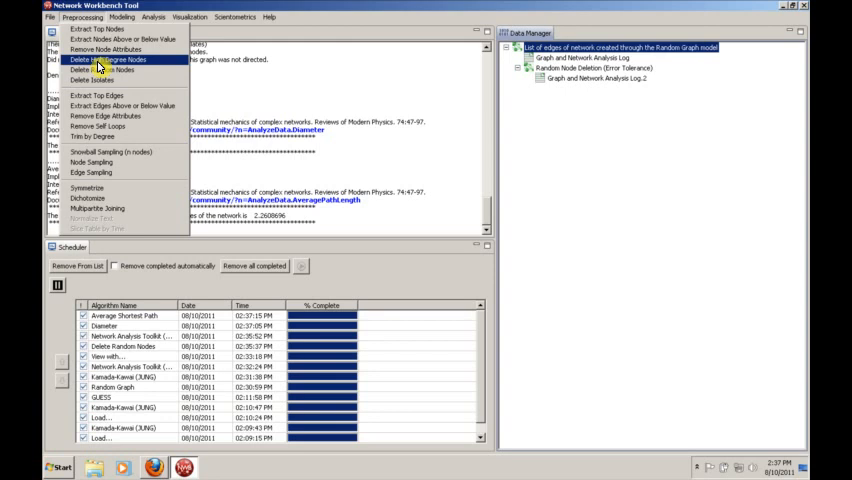
pyautogui.click(108, 60)
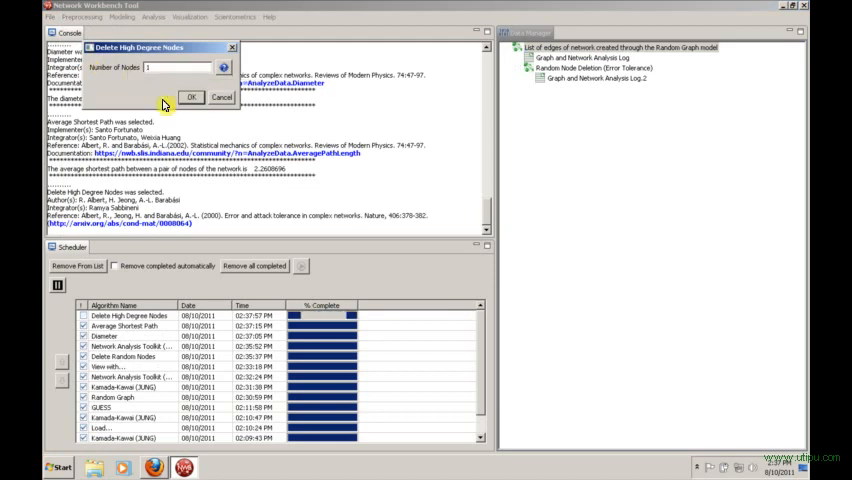
pyautogui.click(192, 96)
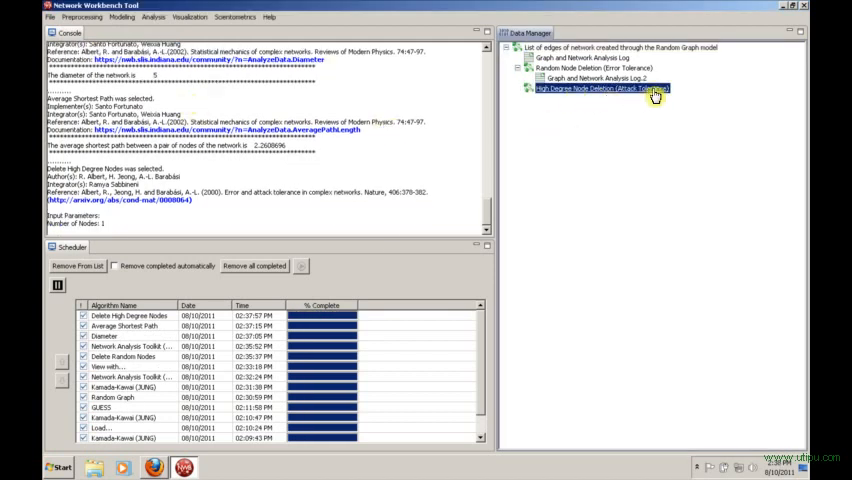
pyautogui.moveTo(636, 176)
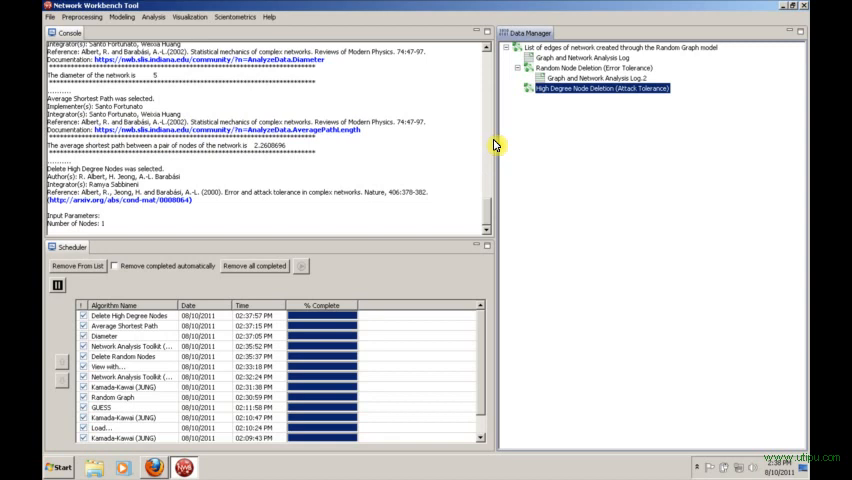
# - Compute the diameter of the high-degree-deleted network via Unweighted and Undirected analyses
pyautogui.click(152, 16)
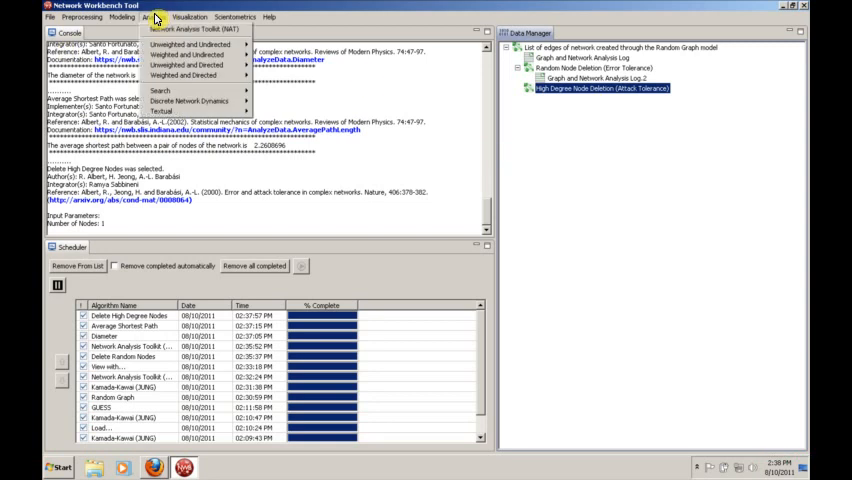
pyautogui.moveTo(188, 44)
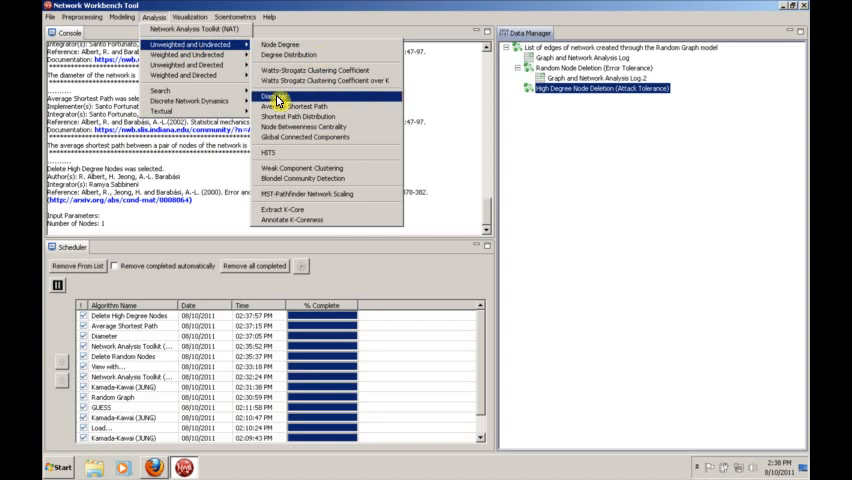
pyautogui.click(276, 100)
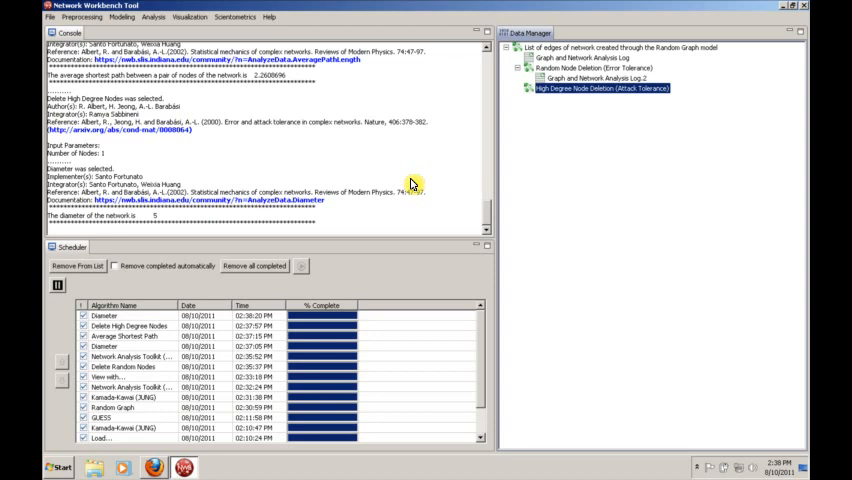
pyautogui.moveTo(448, 108)
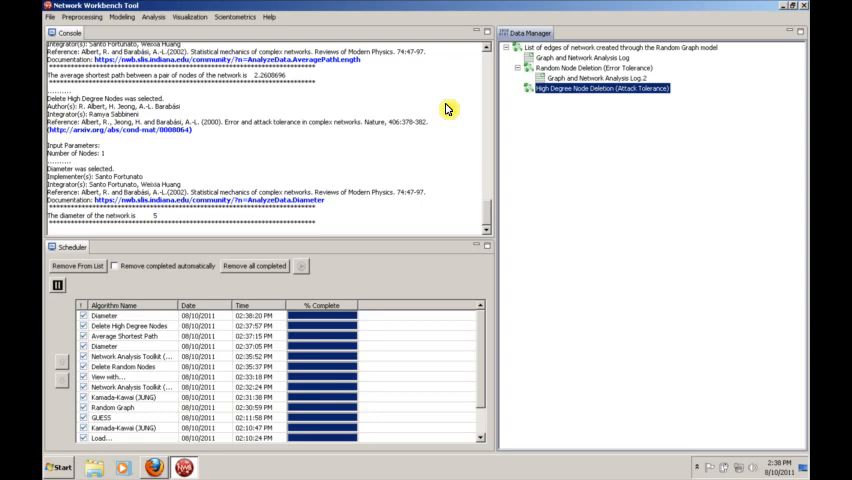
# - Browse the Modeling and Preprocessing lists, ending on the Unweighted and Undirected analyses
pyautogui.click(120, 16)
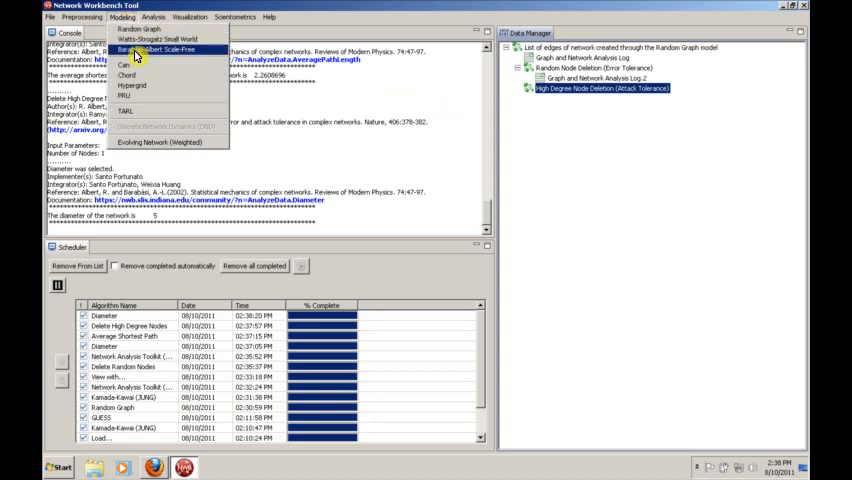
pyautogui.moveTo(104, 28)
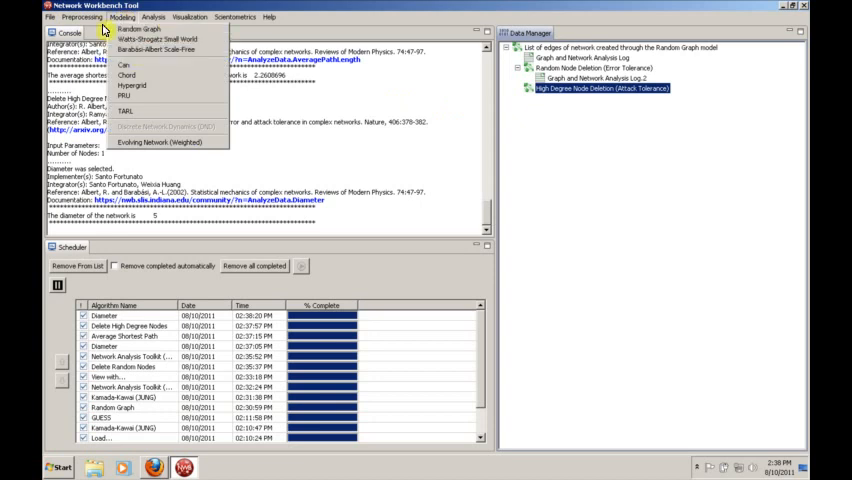
pyautogui.click(82, 16)
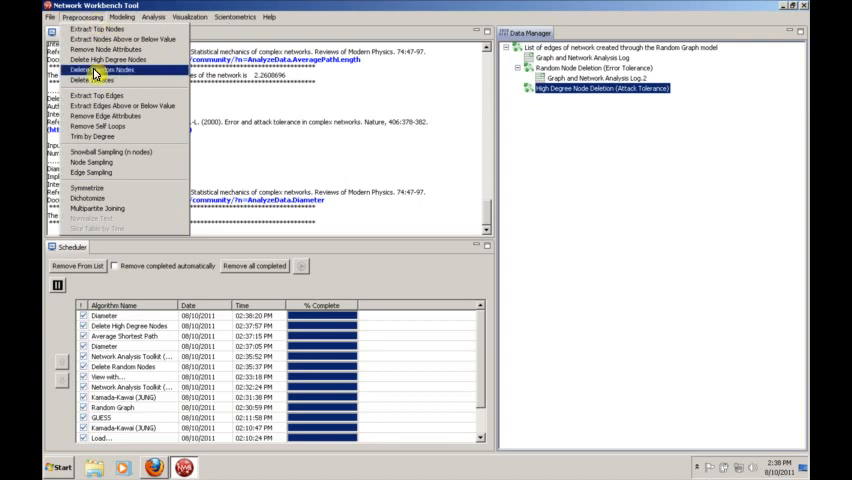
pyautogui.moveTo(96, 70)
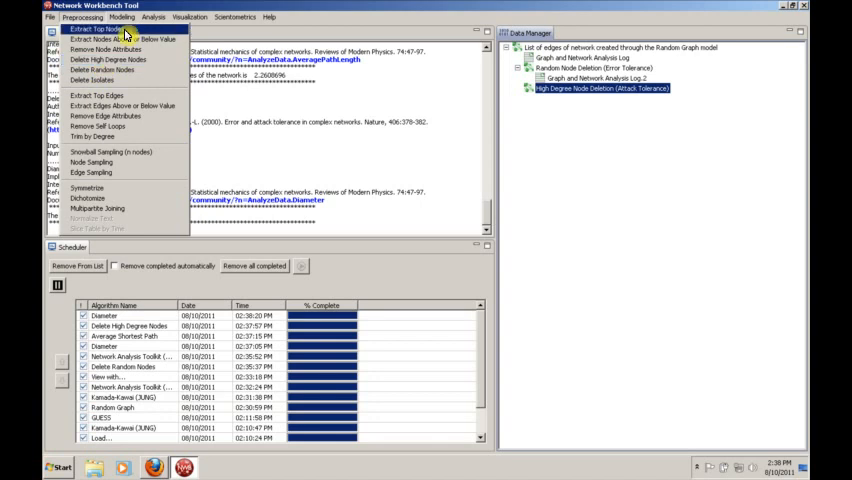
pyautogui.click(152, 16)
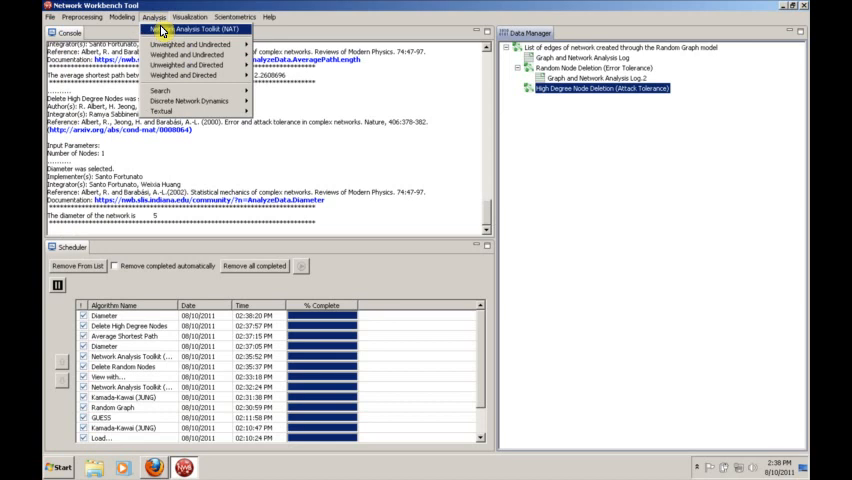
pyautogui.moveTo(196, 44)
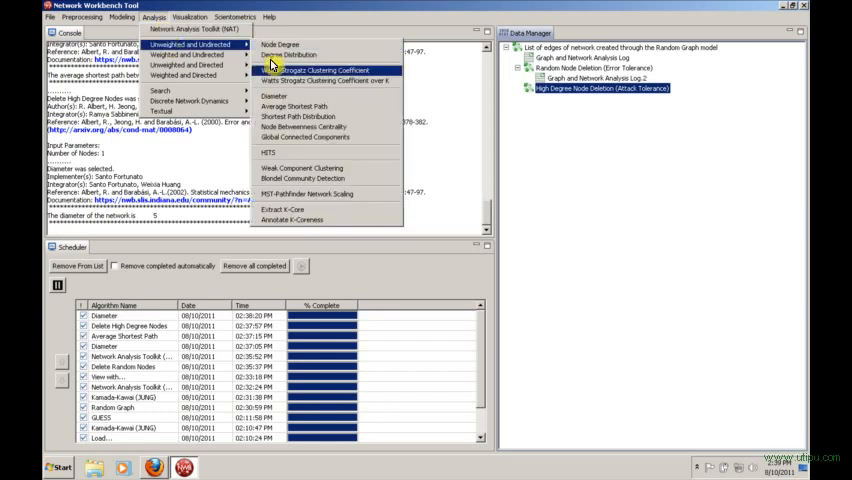
pyautogui.moveTo(288, 56)
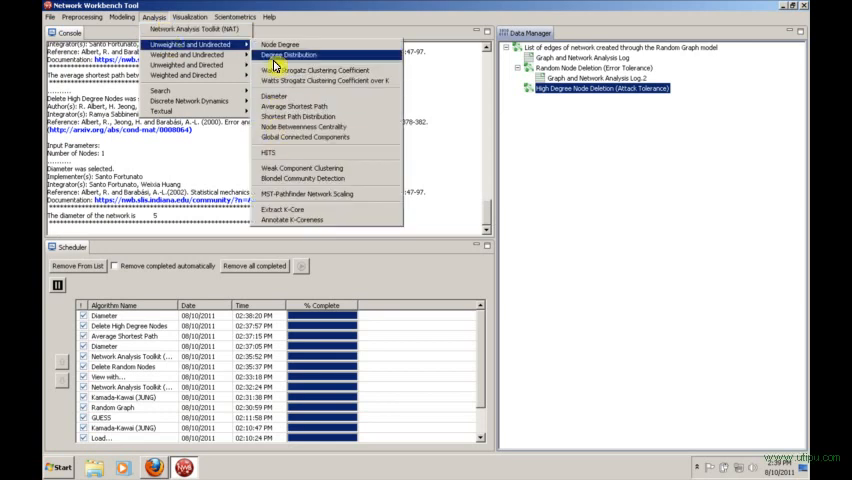
pyautogui.moveTo(272, 152)
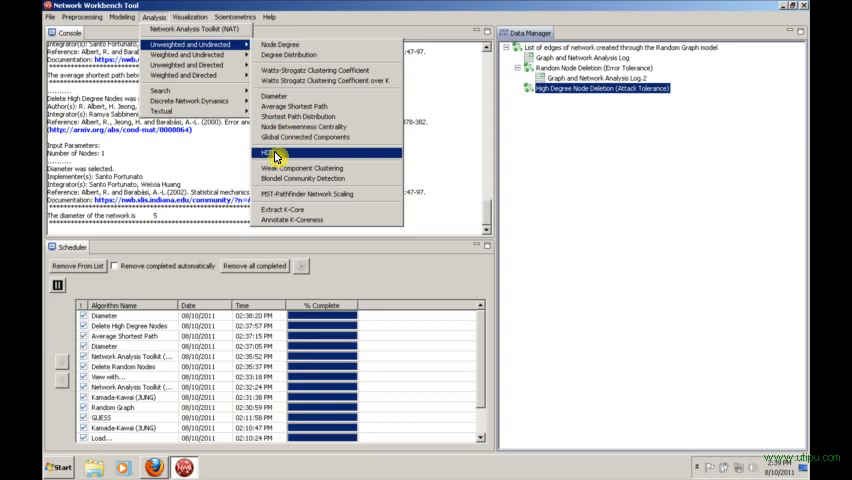
pyautogui.moveTo(278, 152)
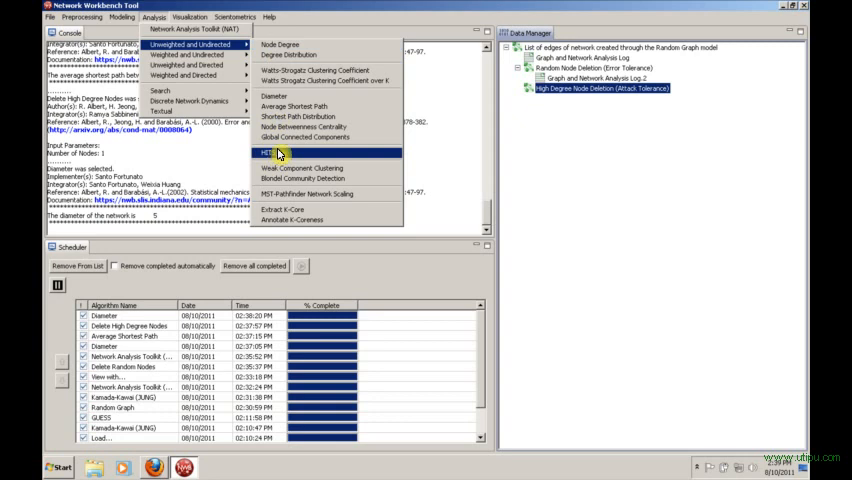